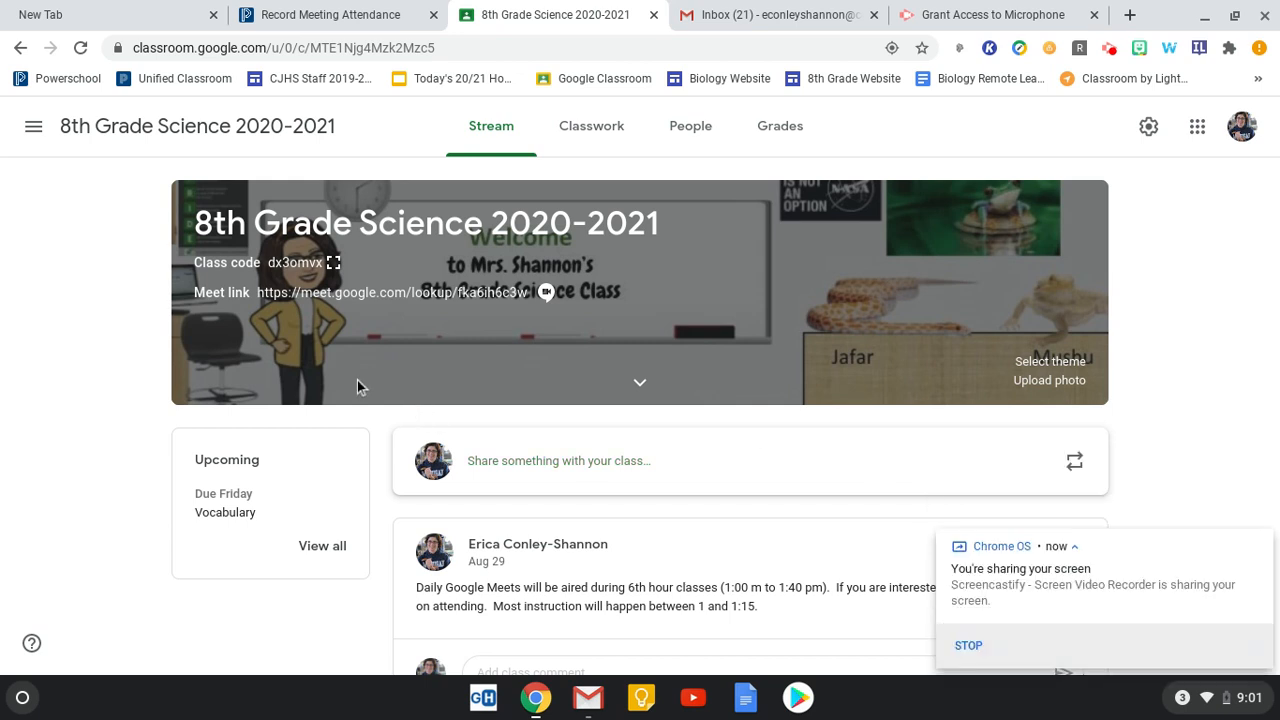
{"action": "mouse_move", "coordinate": [113, 273]}
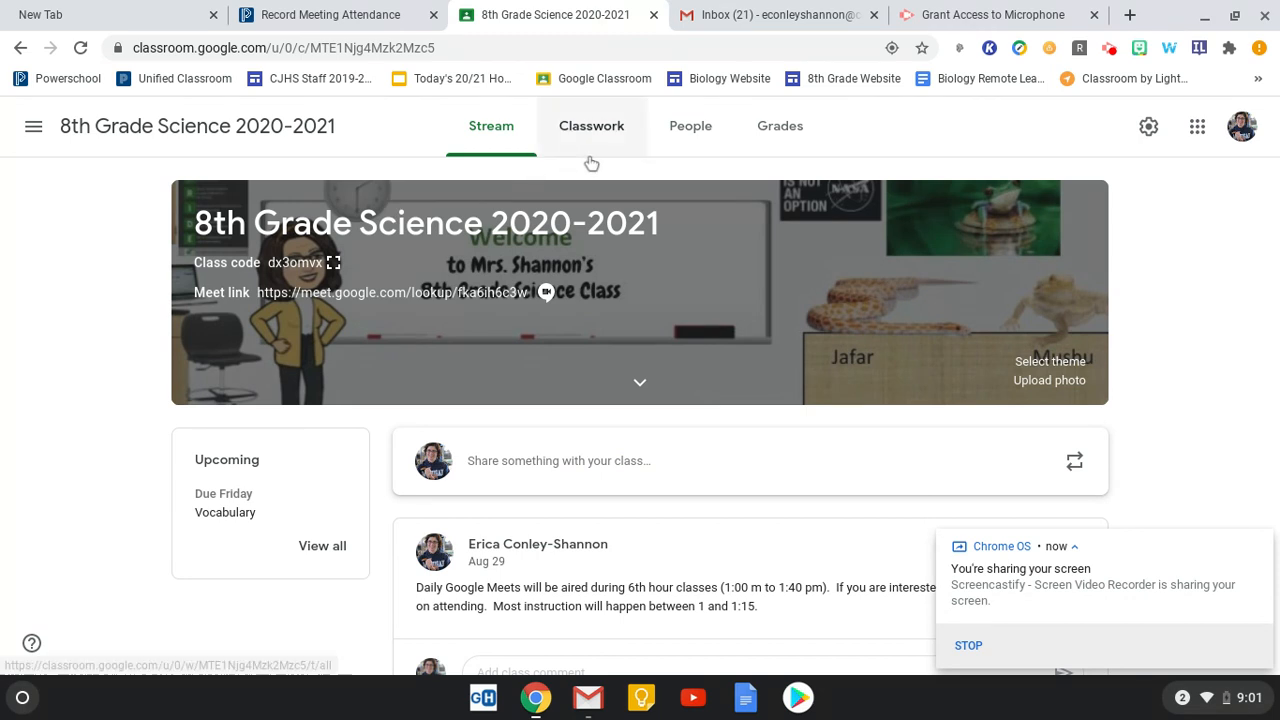
Show the 8th Grade Science Classwork page scrolled to the Week 5 (9/7-9/11) topic
{"action": "left_click", "coordinate": [591, 125]}
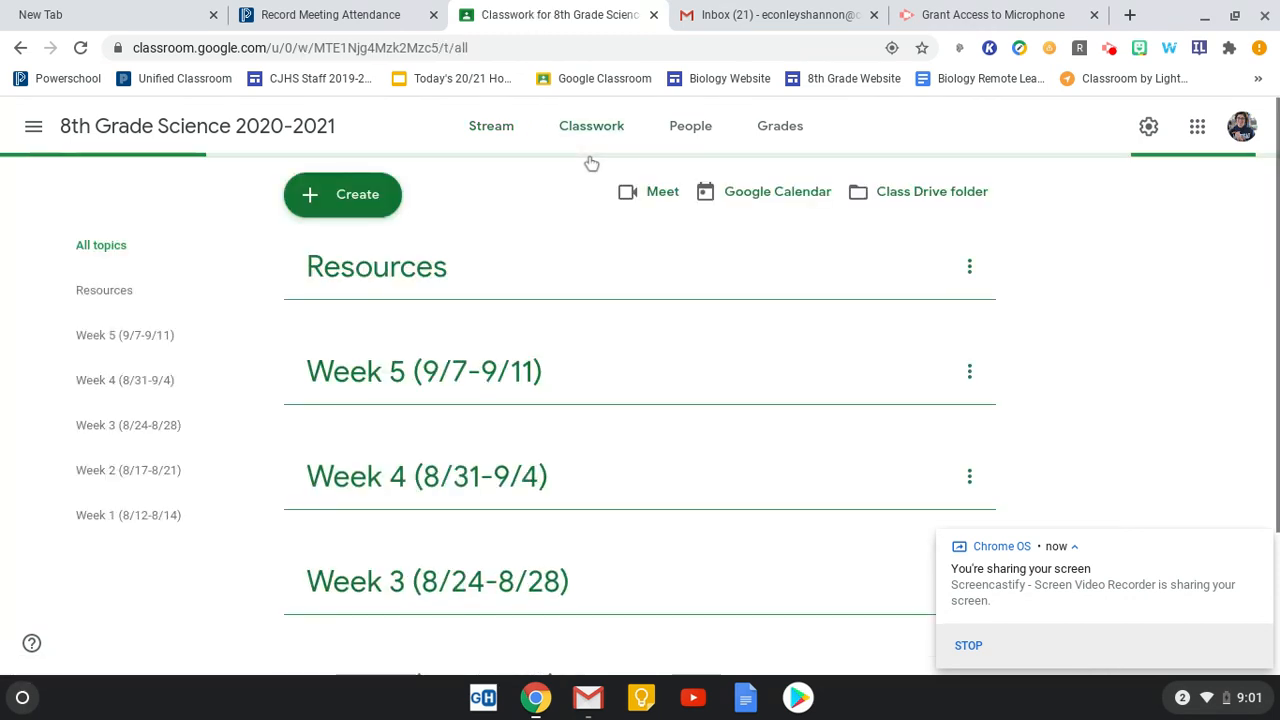
{"action": "scroll", "scroll_direction": "down", "scroll_amount": 3}
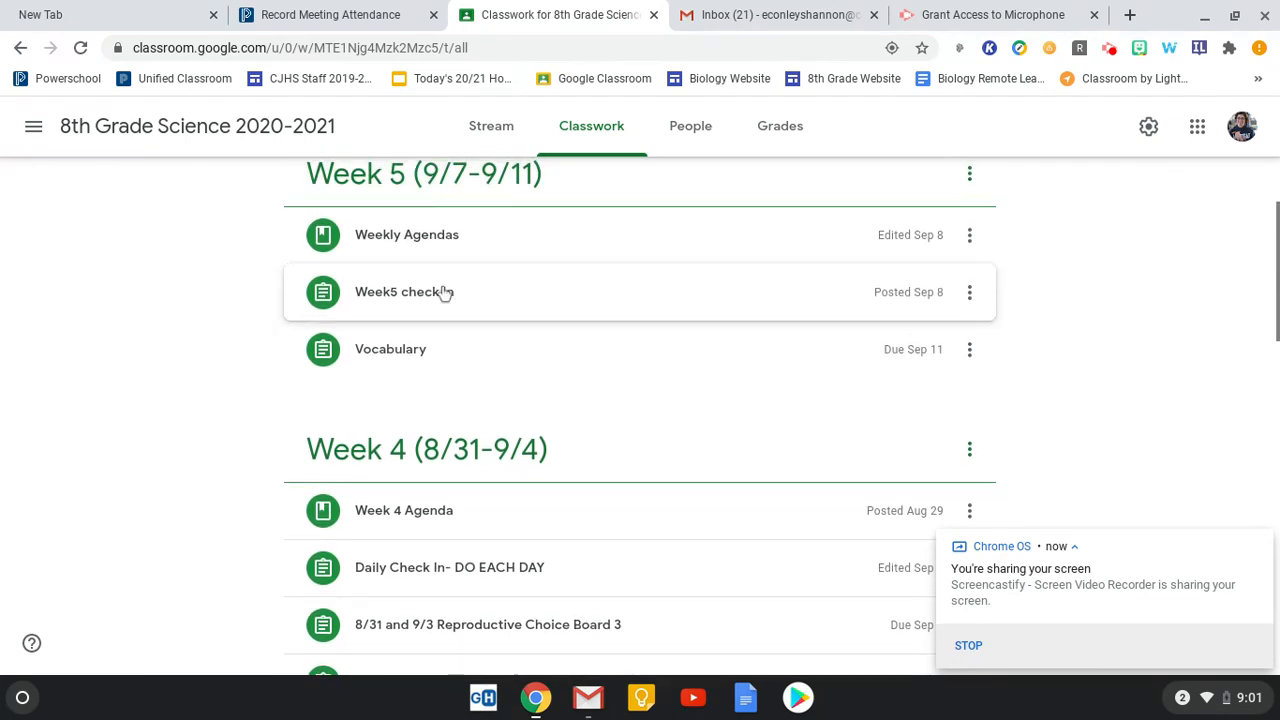
{"action": "mouse_move", "coordinate": [443, 285]}
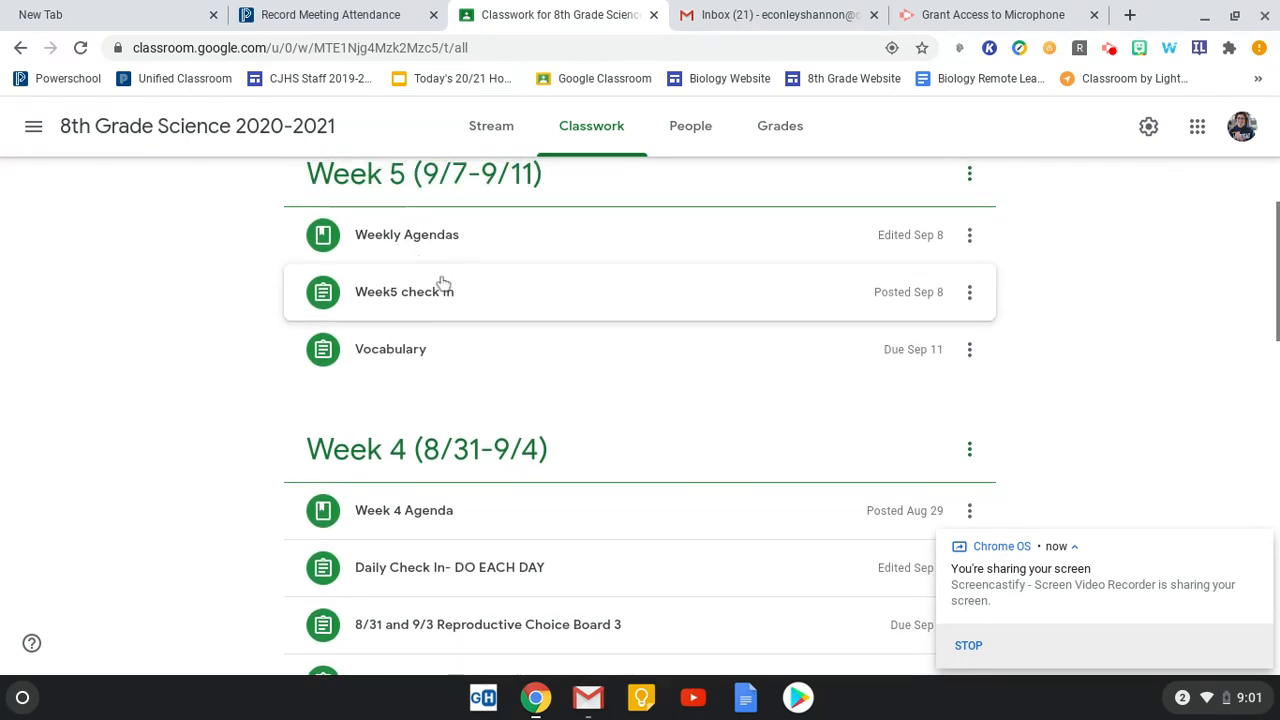
{"action": "mouse_move", "coordinate": [435, 234]}
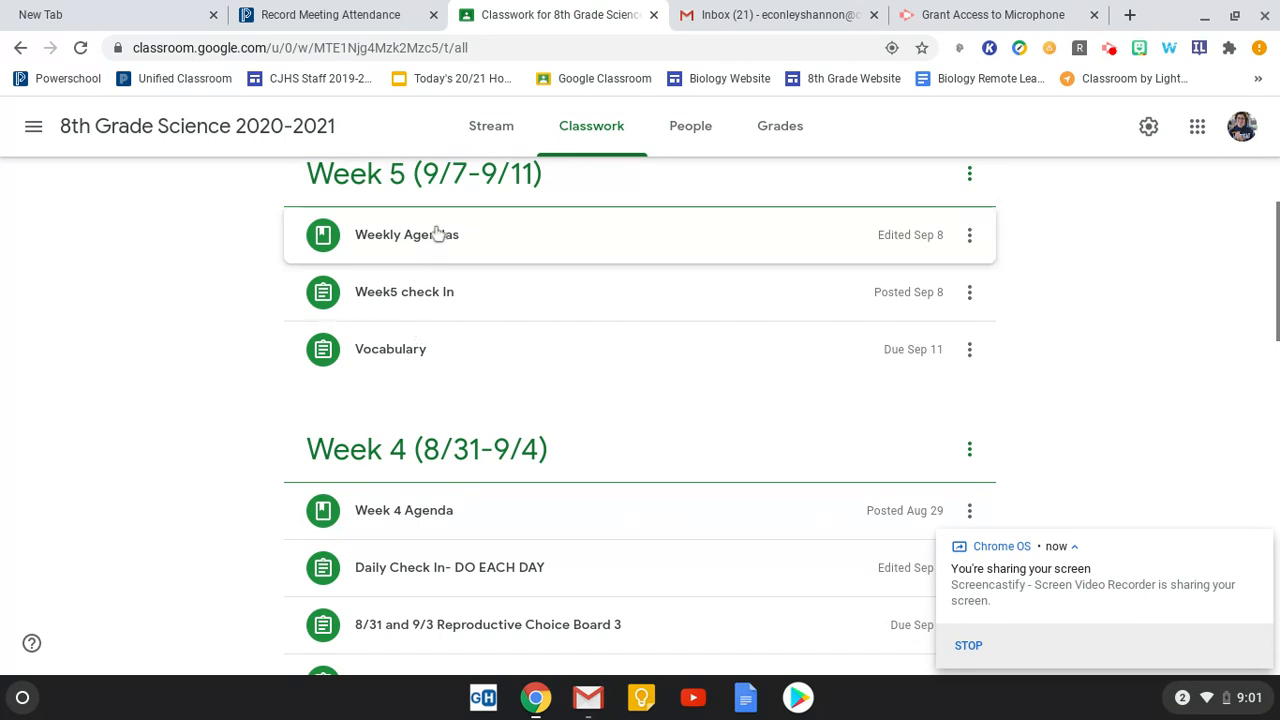
In Weekly Agendas, replace Wednesday's Activity 4 with 'Vocabulary- Quiziz'
{"action": "left_click", "coordinate": [406, 234]}
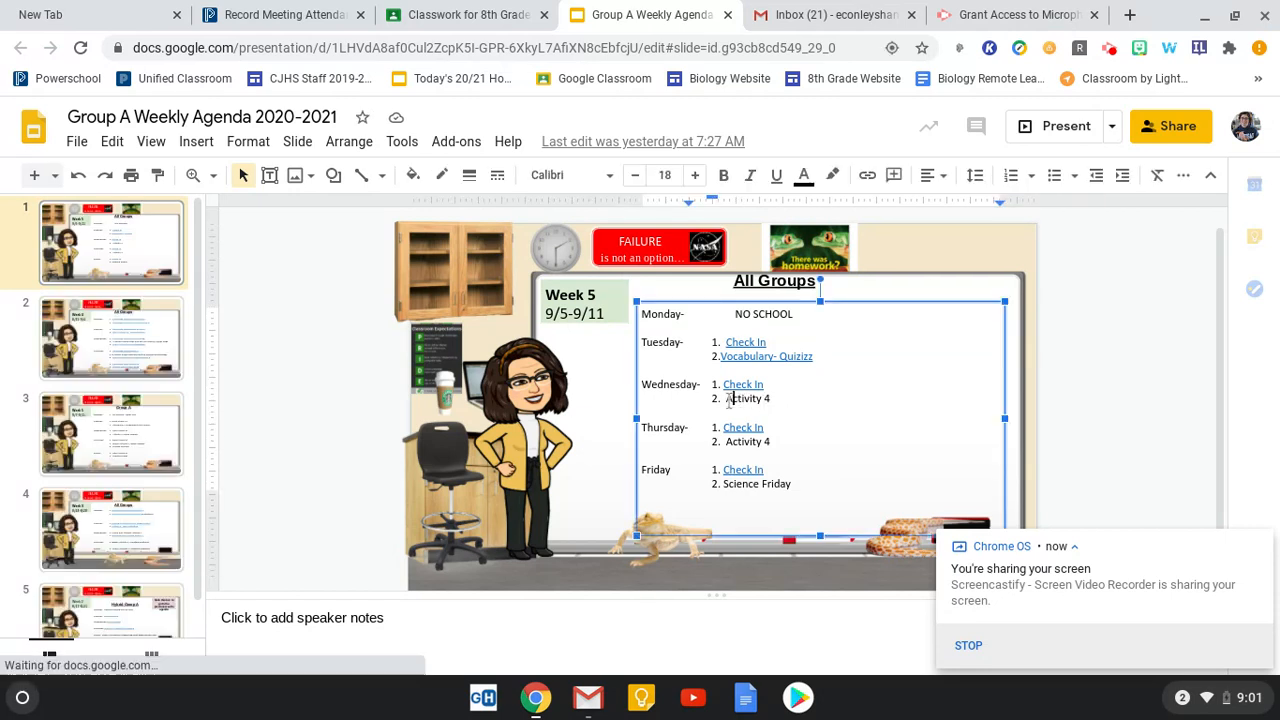
{"action": "double_click", "coordinate": [745, 398]}
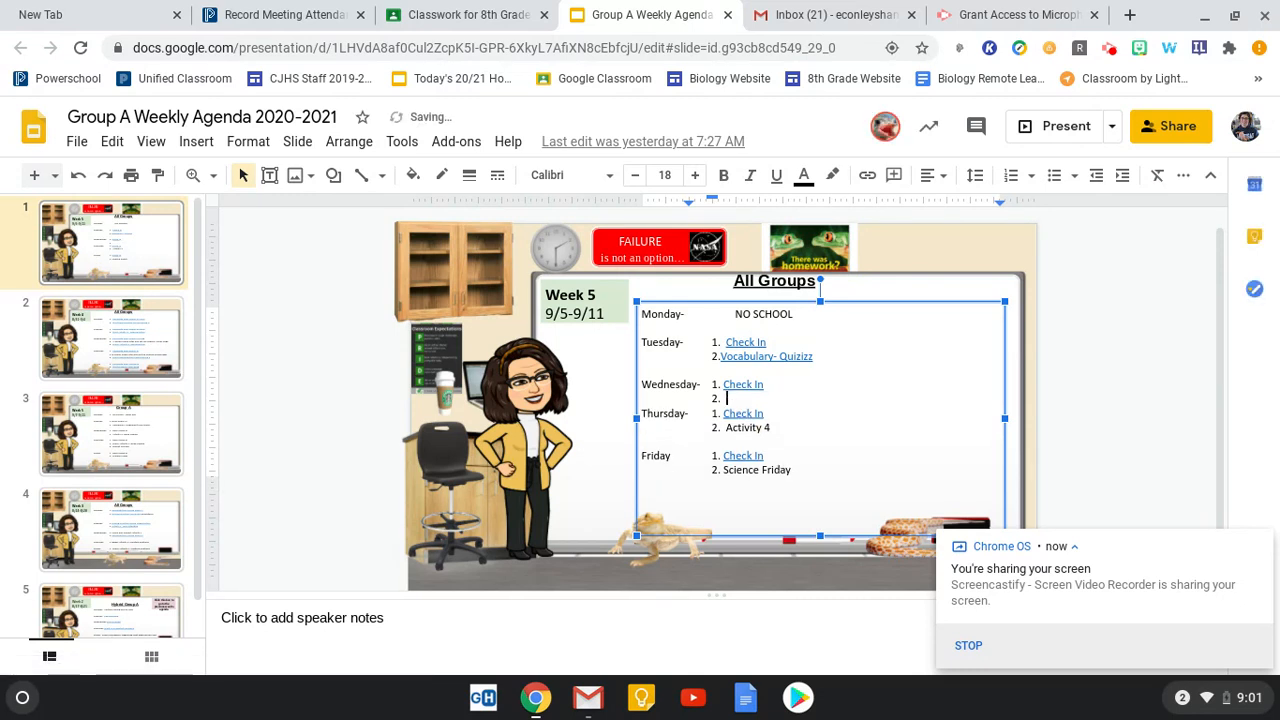
{"action": "left_click", "coordinate": [766, 356]}
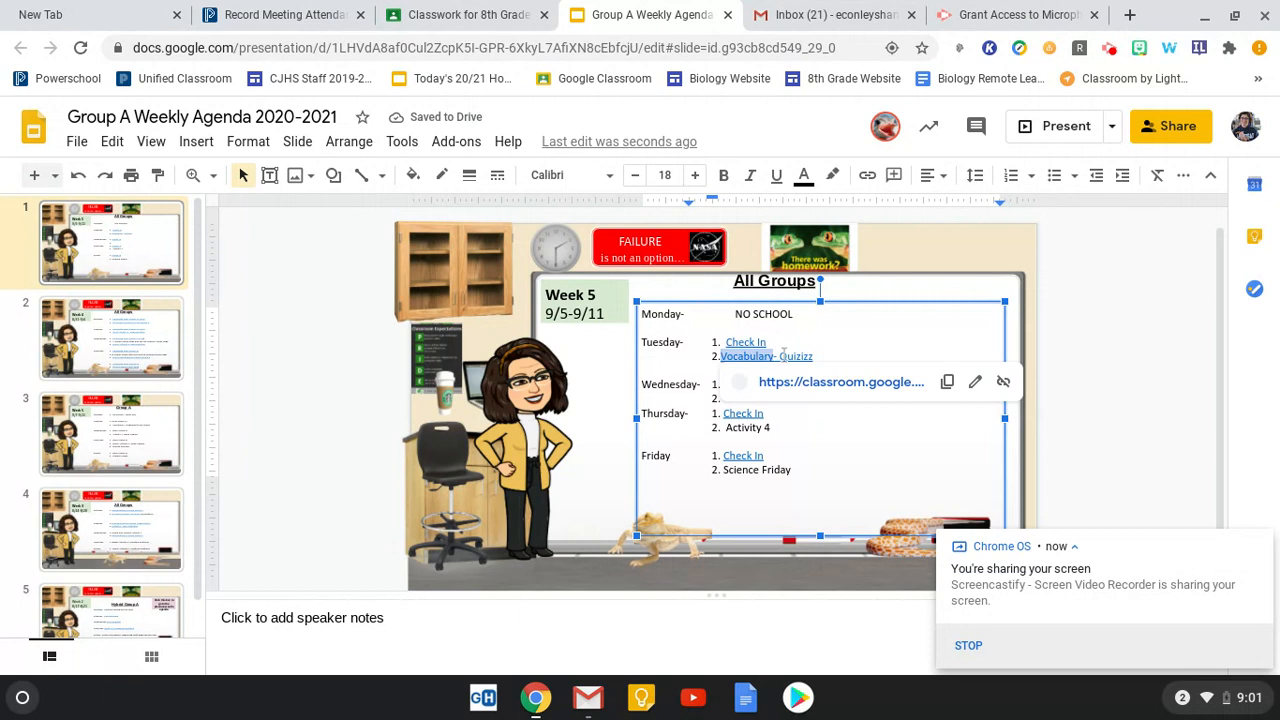
{"action": "left_click", "coordinate": [777, 175]}
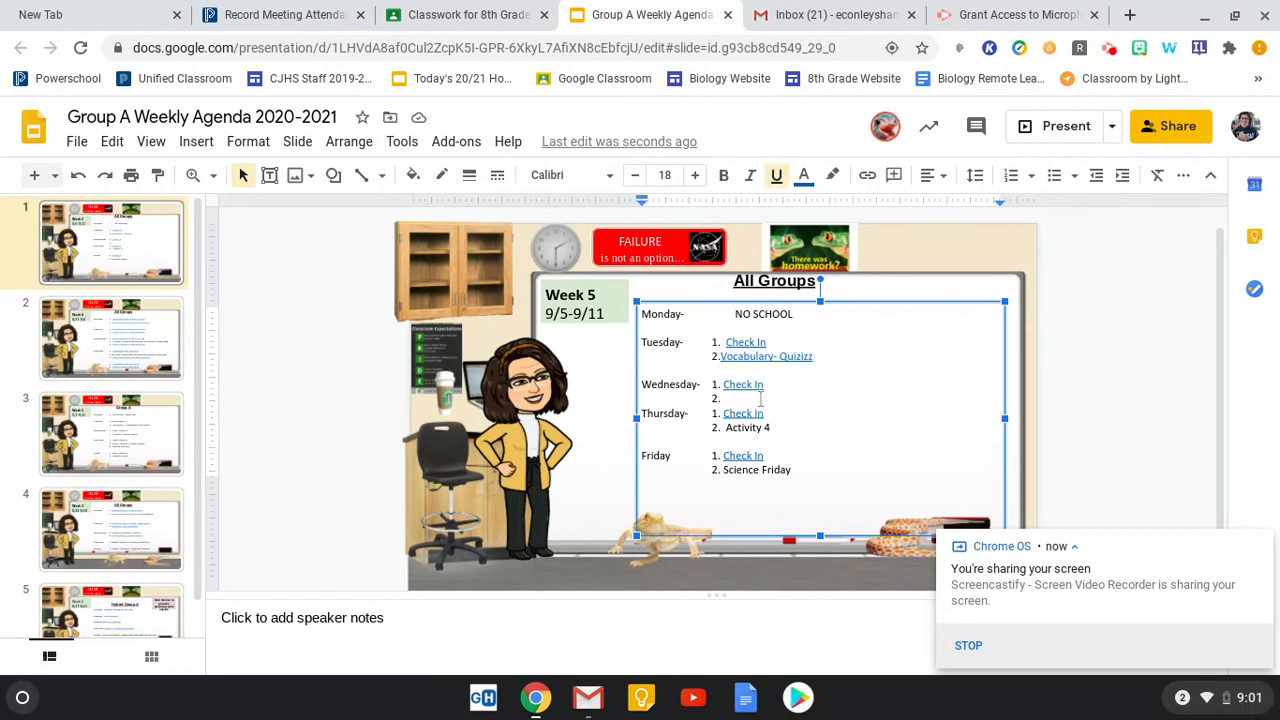
{"action": "type", "text": "Vocabulary- Quiziz"}
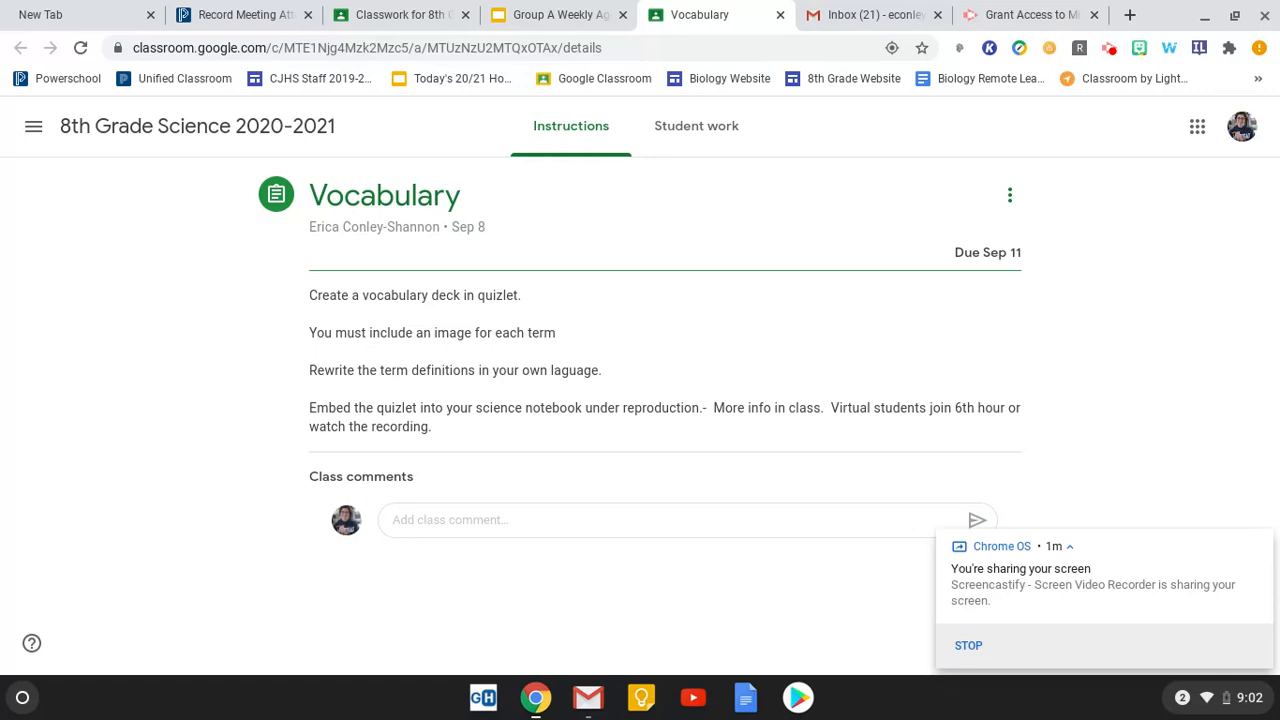
{"action": "mouse_move", "coordinate": [496, 130]}
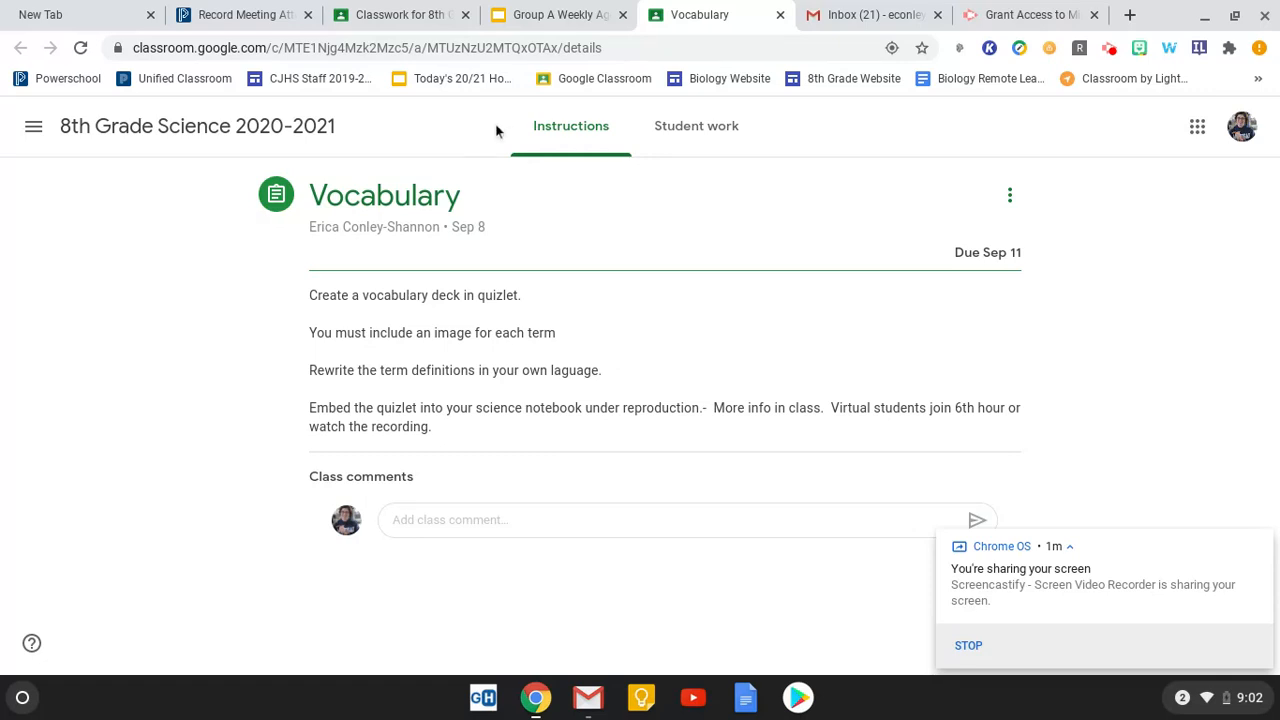